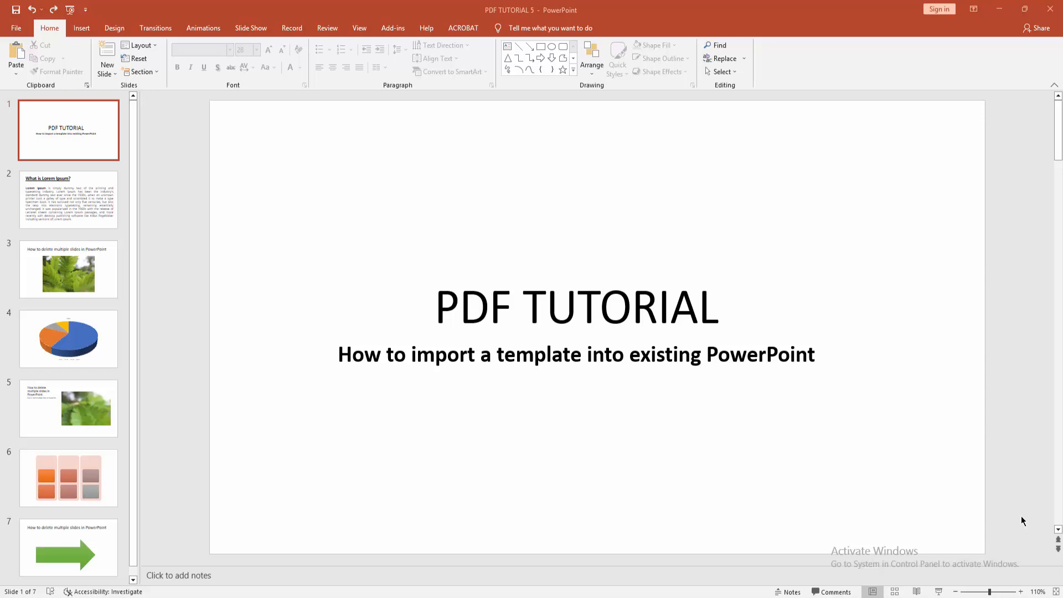
mouse_move(348, 214)
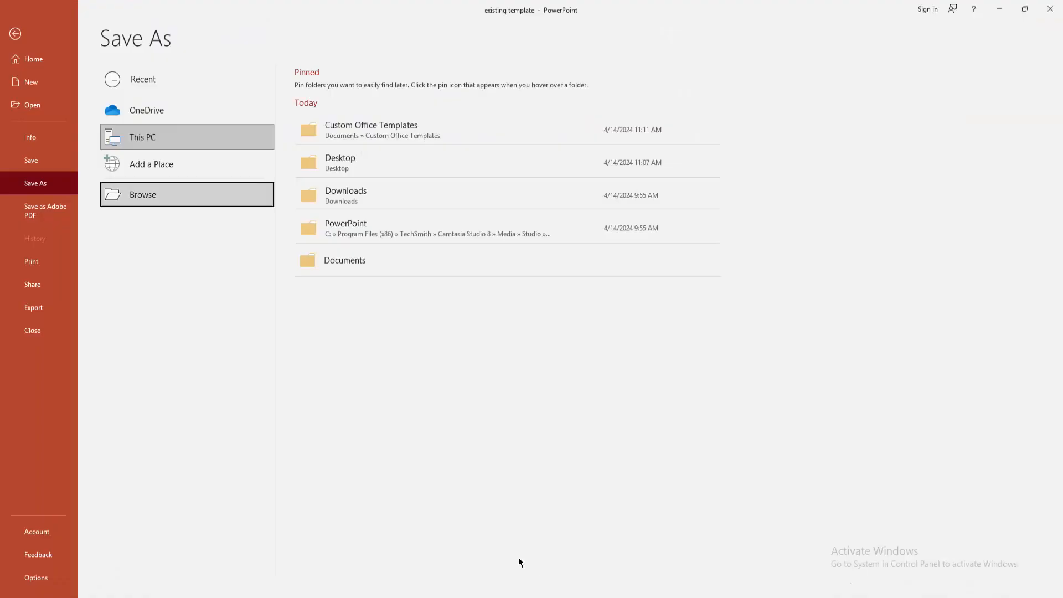
left_click(15, 34)
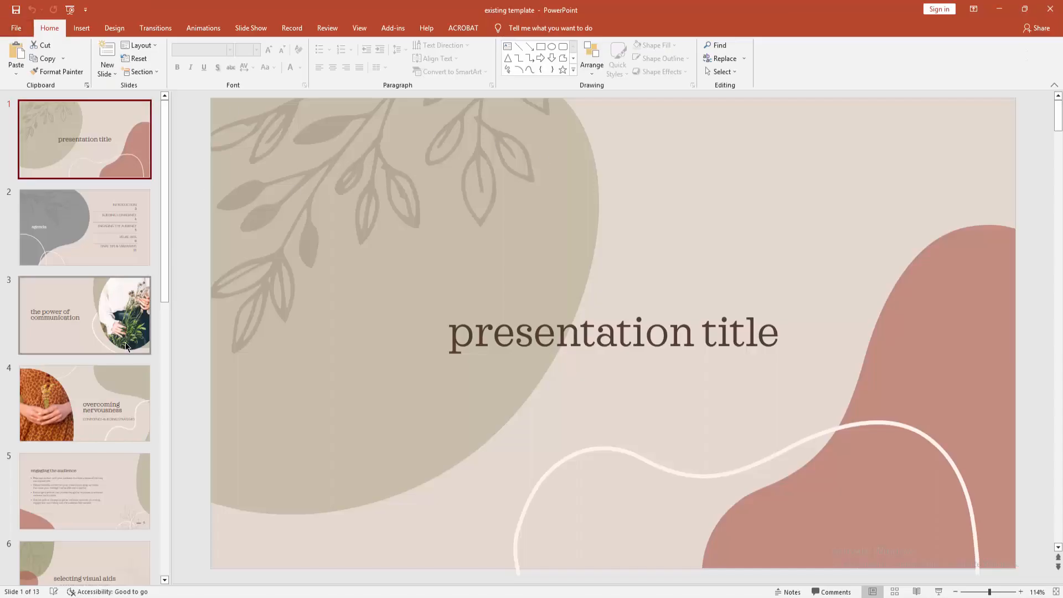
left_click(84, 490)
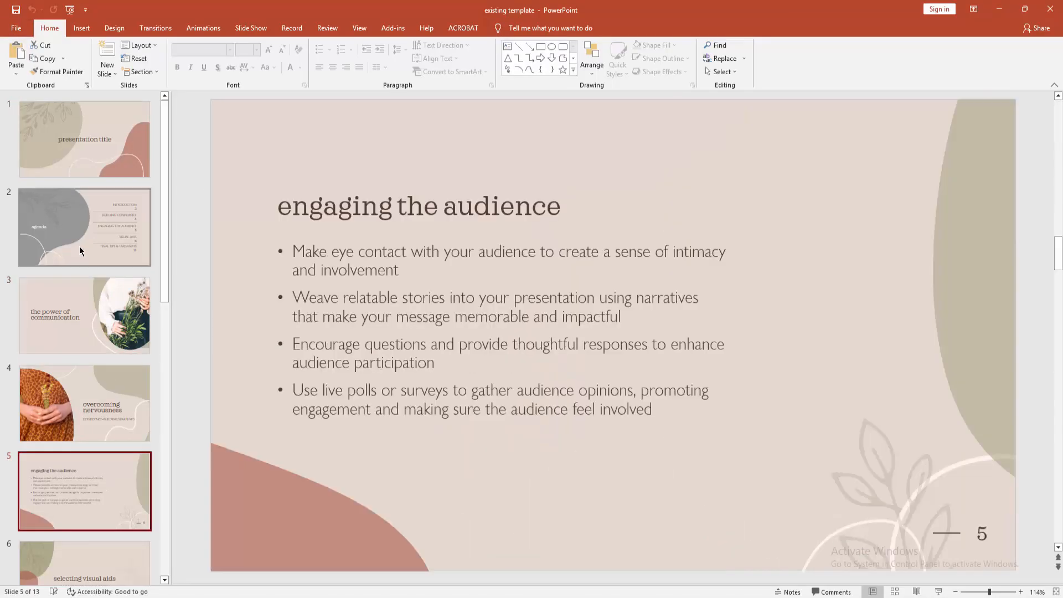
left_click(16, 27)
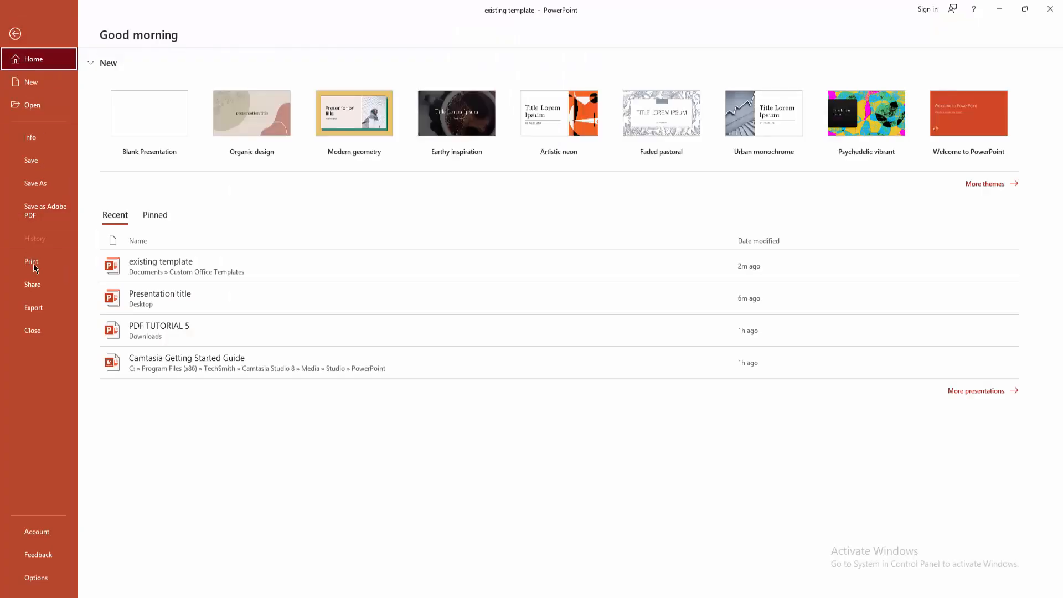
left_click(34, 182)
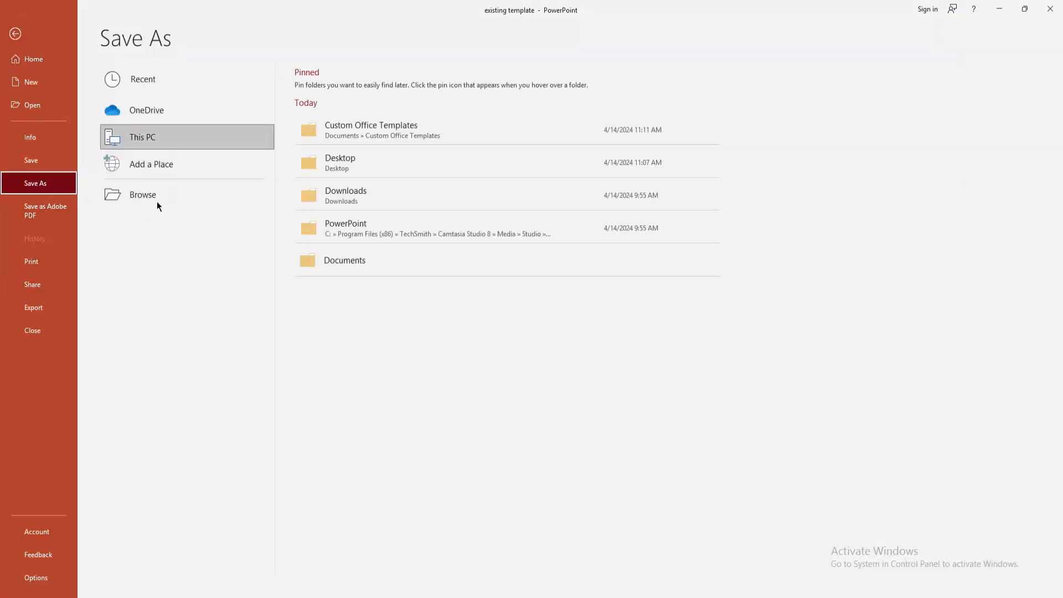
Step: Point the save location to the Desktop and review the available file types
left_click(143, 195)
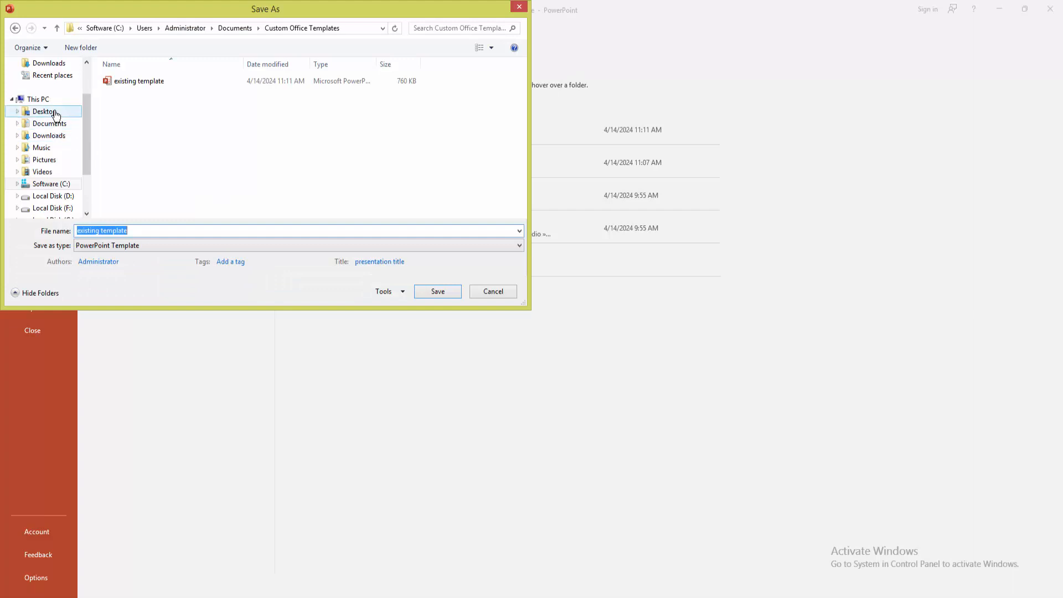
left_click(44, 111)
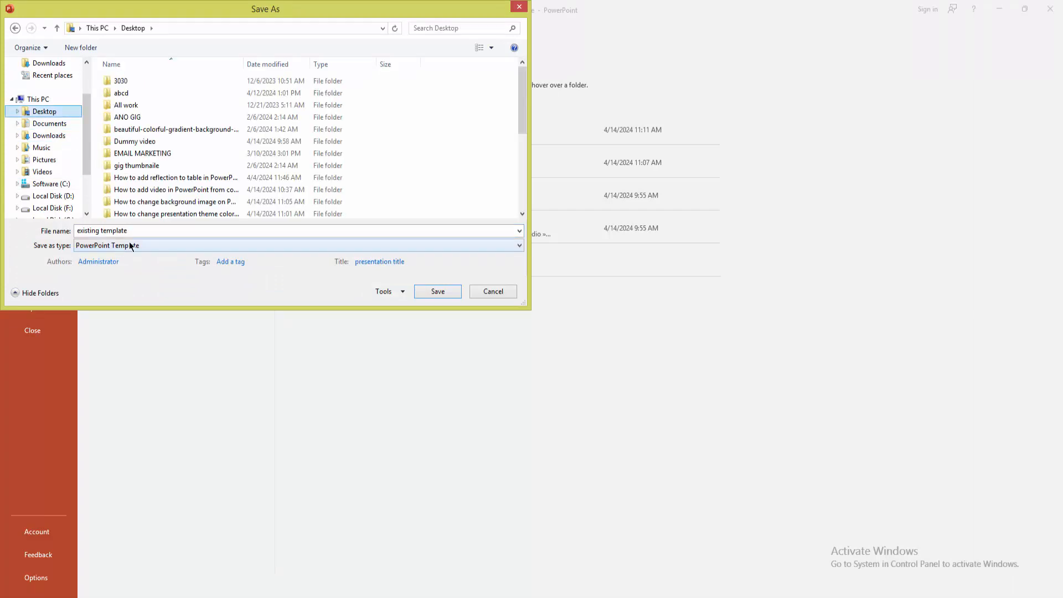
left_click(102, 231)
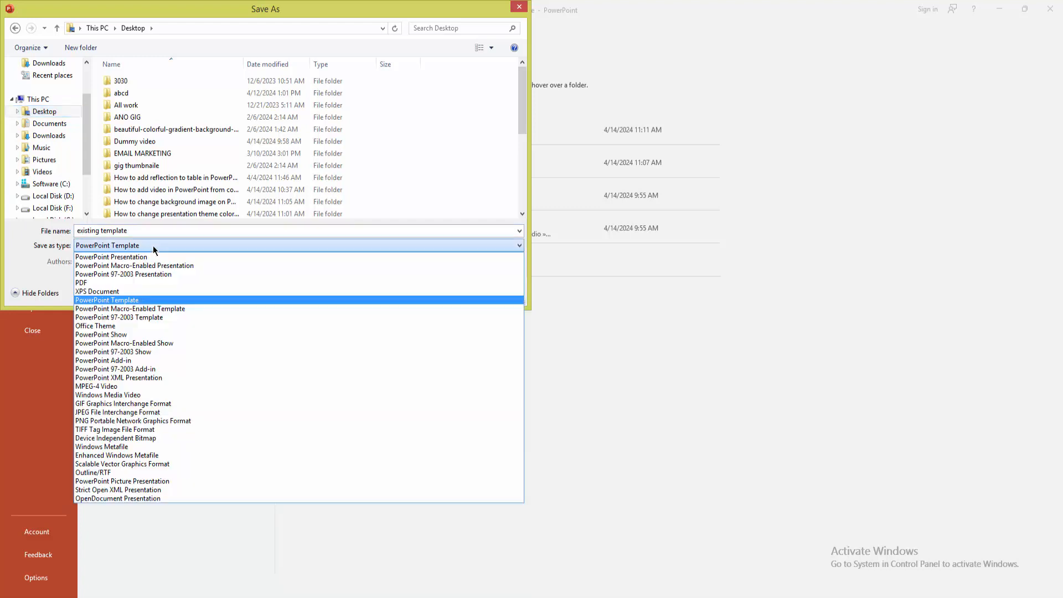
mouse_move(126, 306)
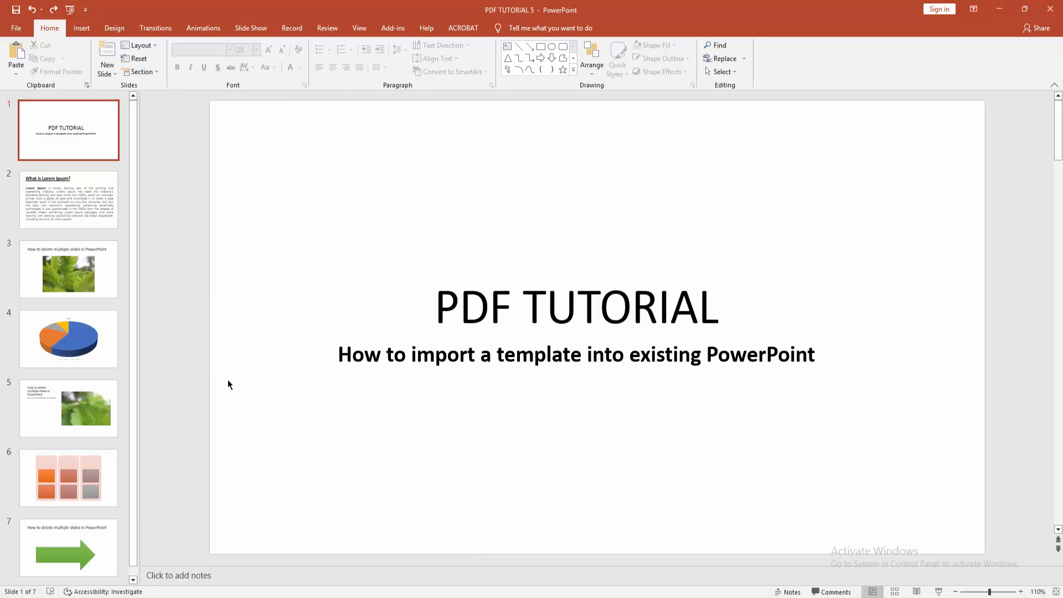
mouse_move(114, 27)
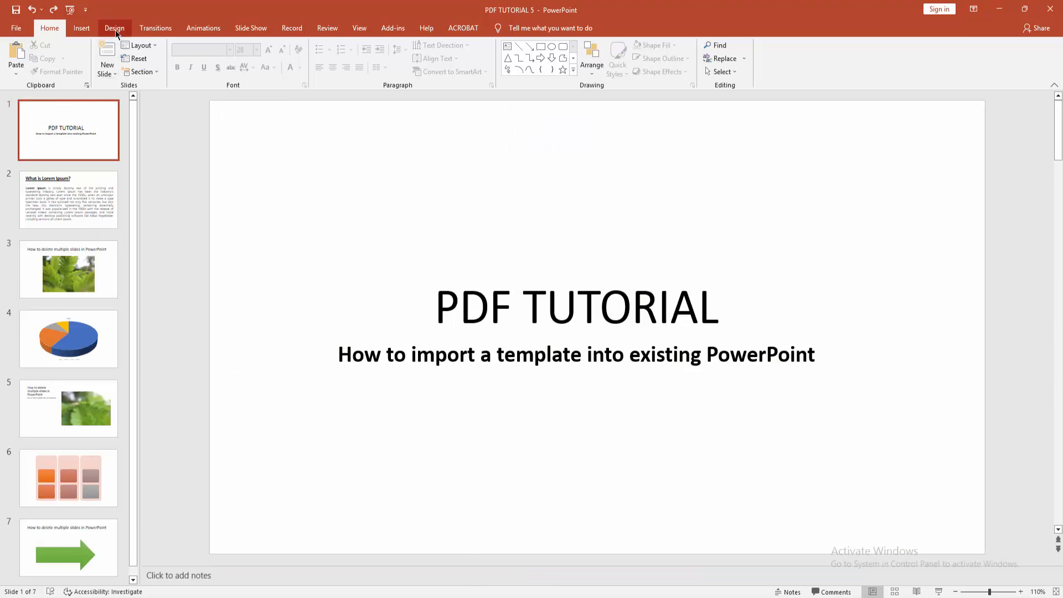
Step: Expand the Design themes gallery to reach Browse for Themes
left_click(114, 28)
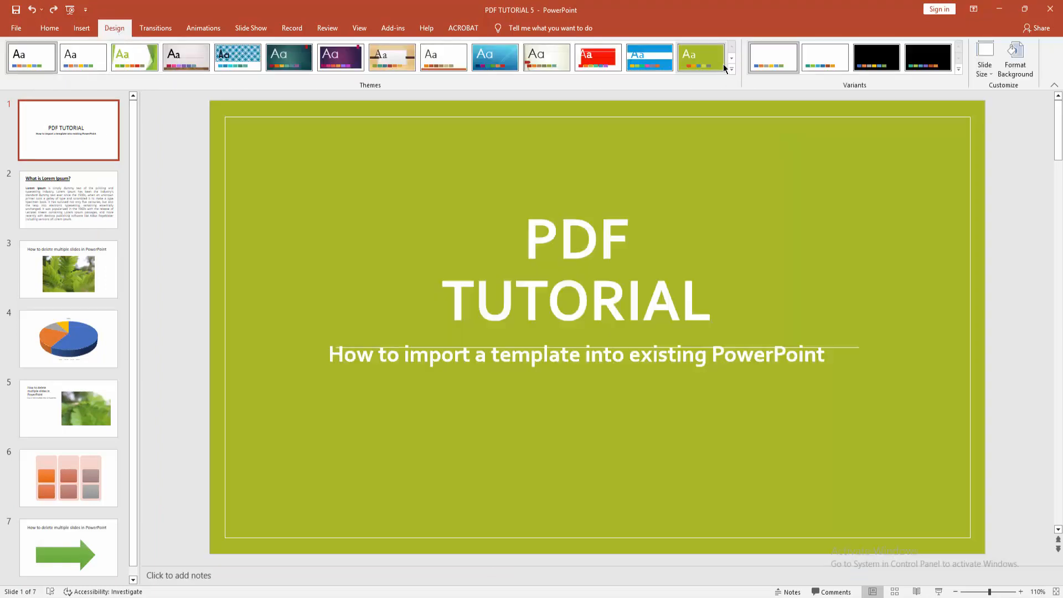
left_click(731, 68)
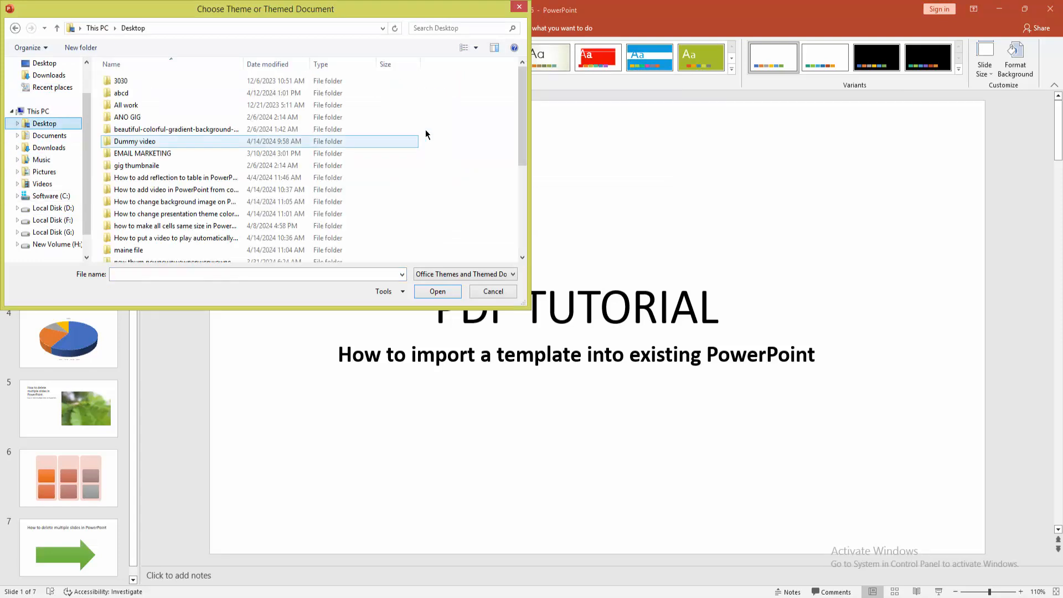
Step: Apply the 'existing template' file from the Desktop as the deck's theme
scroll("down", 3)
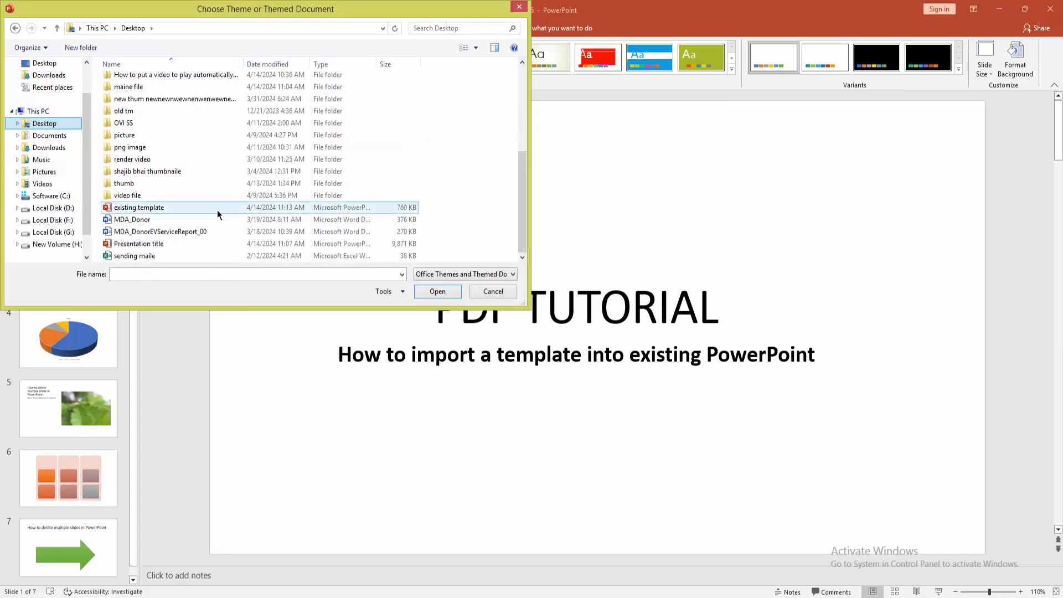
left_click(140, 207)
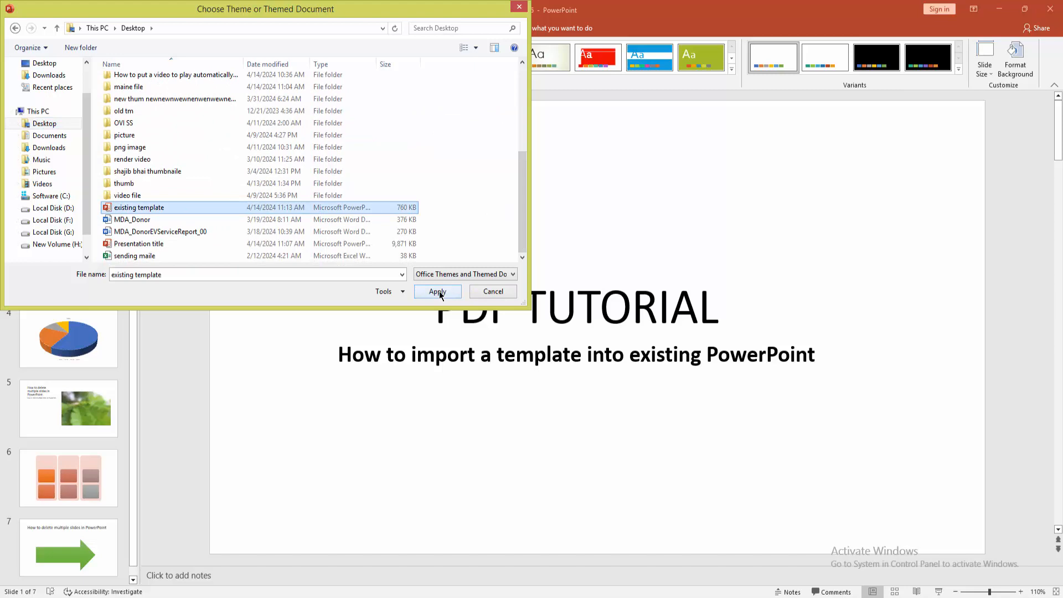
left_click(436, 291)
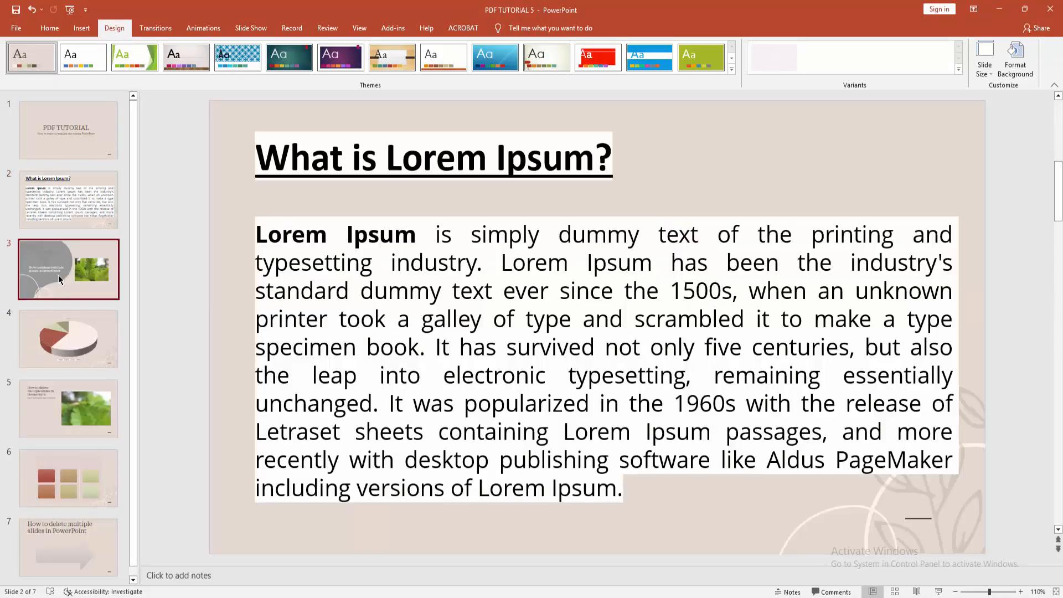
left_click(68, 128)
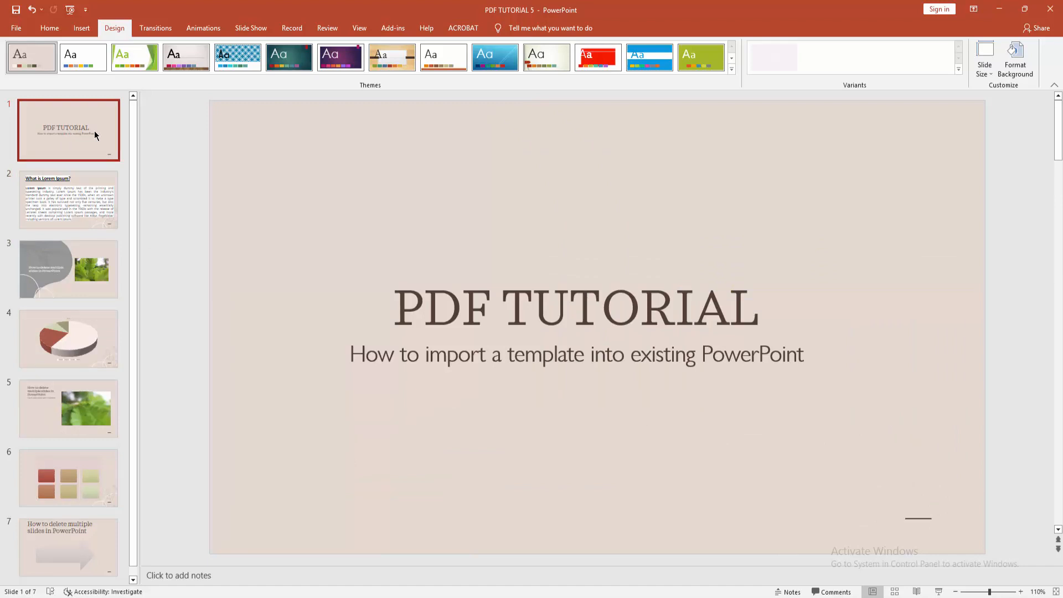
left_click(68, 408)
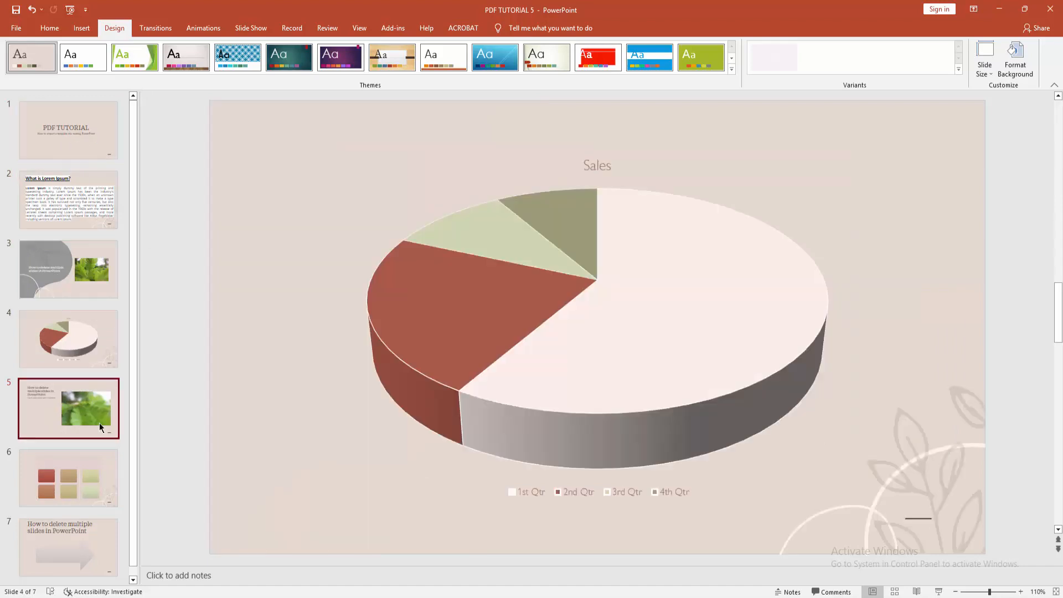
left_click(69, 546)
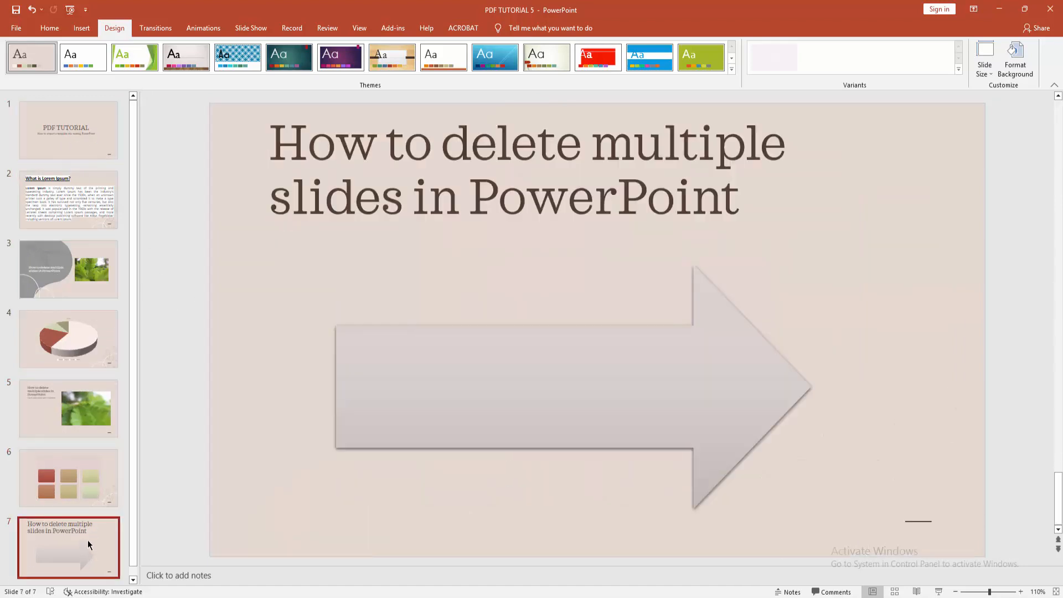
left_click(69, 130)
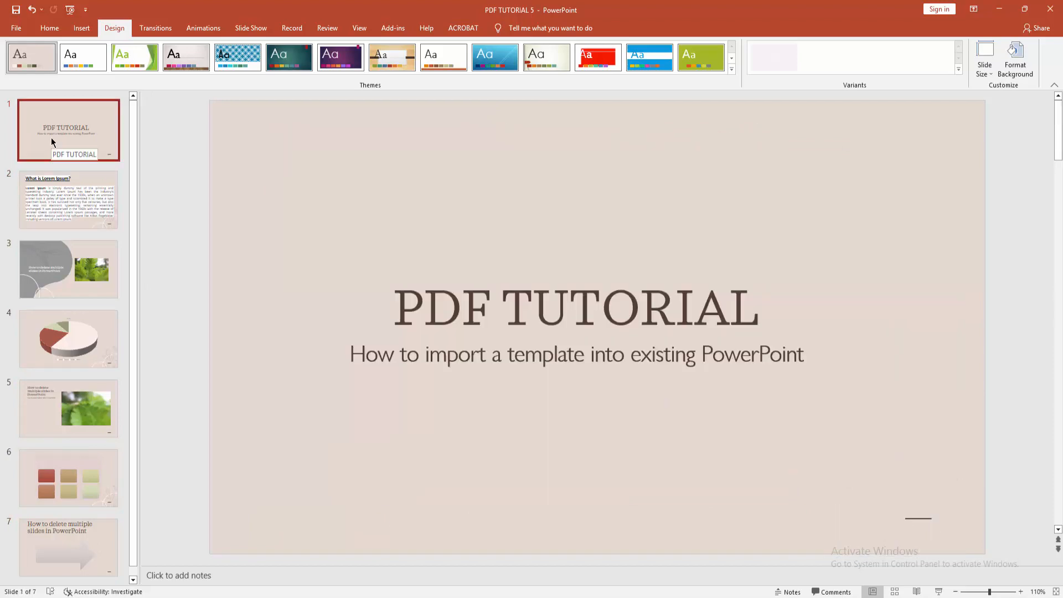
mouse_move(179, 220)
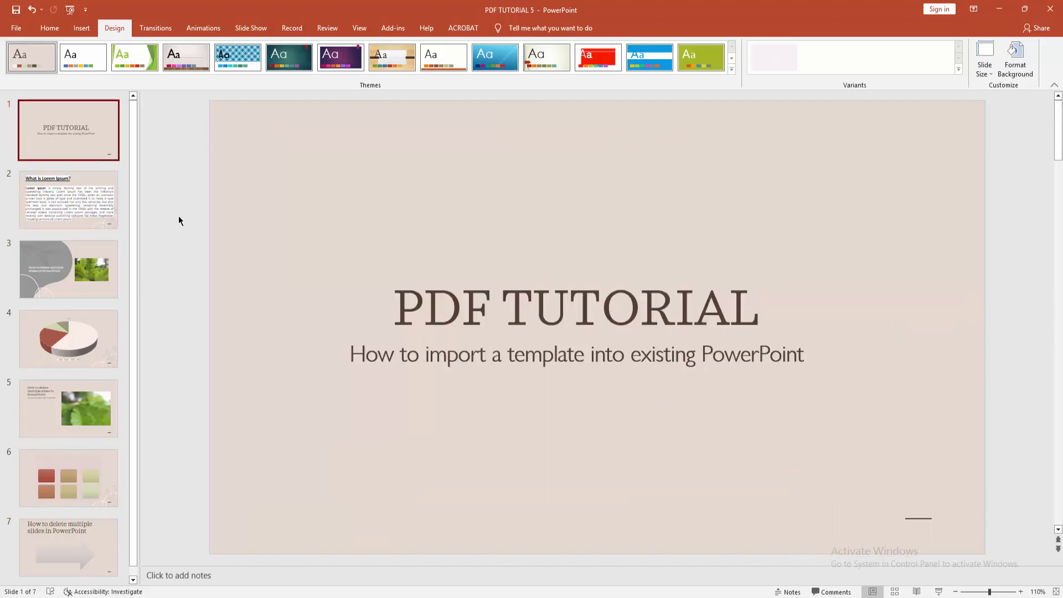